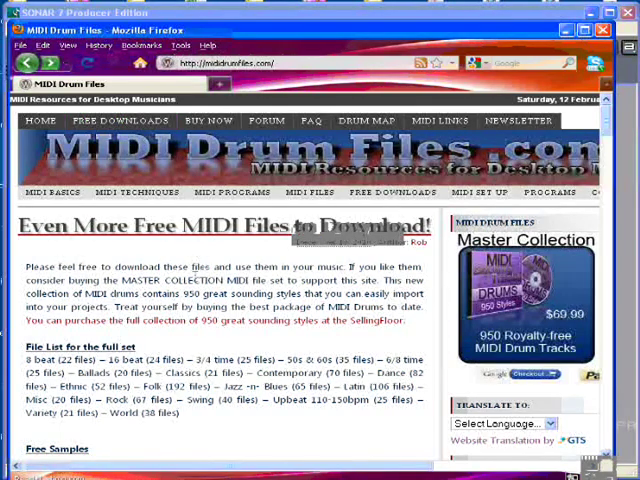
- Scroll the MIDI Drum Files page down to the free Latin and Rock sample sets
scroll("down", 3)
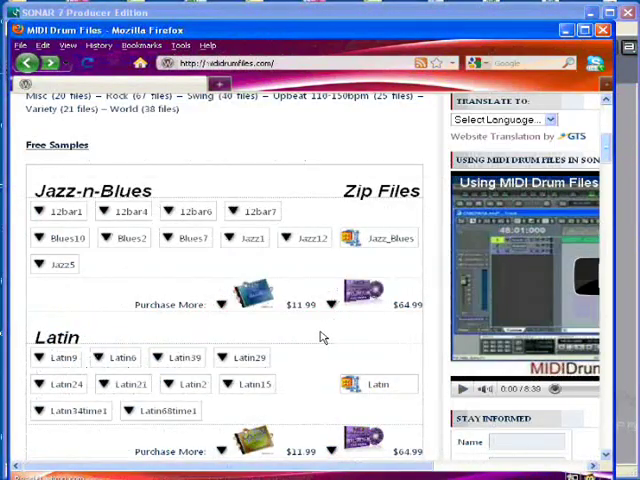
scroll("down", 3)
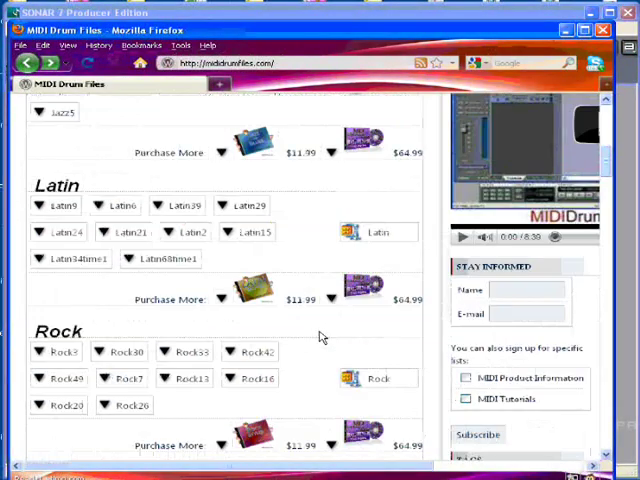
scroll("down", 3)
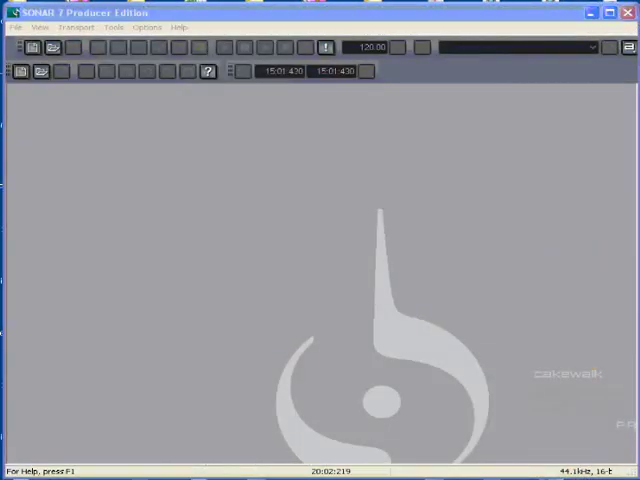
mouse_move(388, 188)
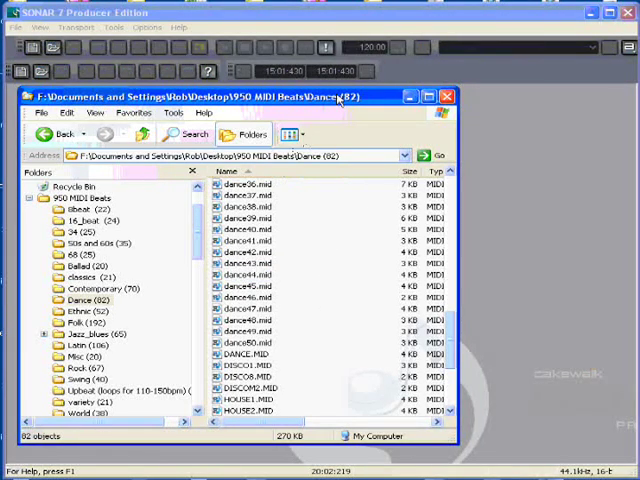
- Navigate the Folders pane to Desktop\950 MIDI Beats\Dance
left_click(446, 96)
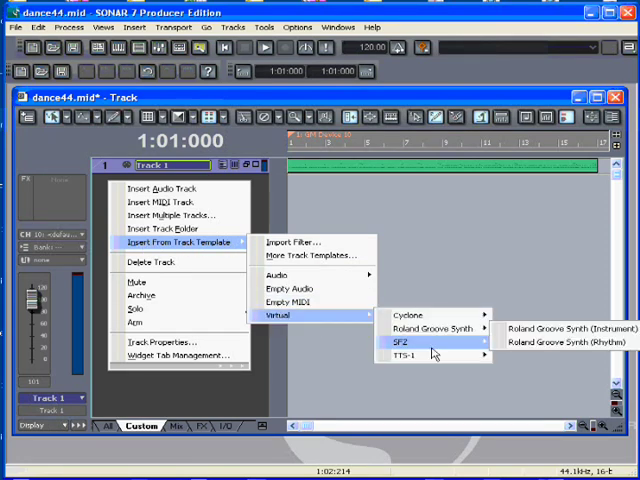
mouse_move(420, 355)
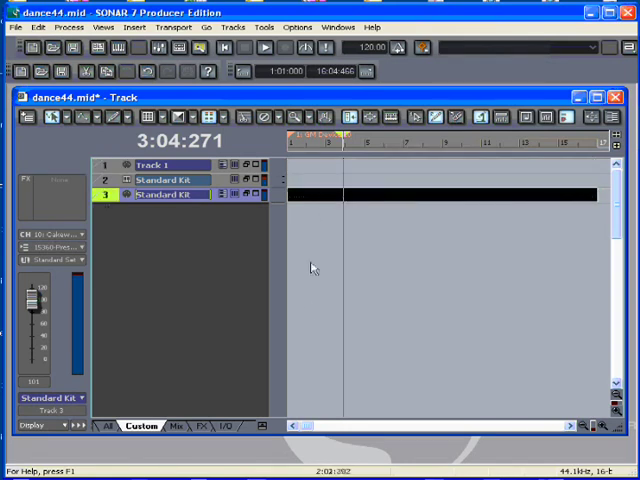
- Rewind to the start and play back the dance44 drum beat
left_click(224, 47)
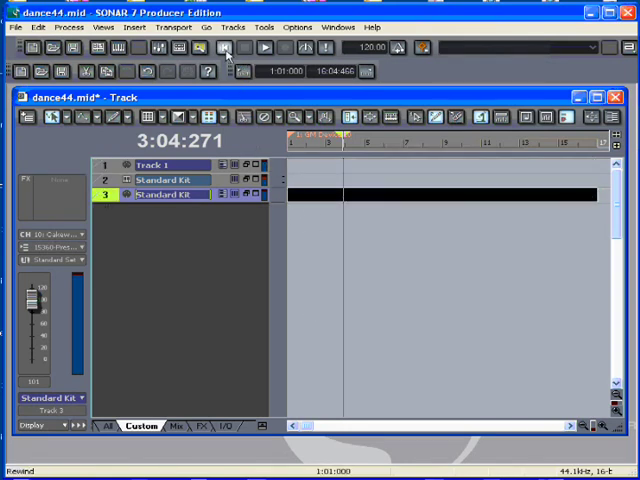
left_click(264, 47)
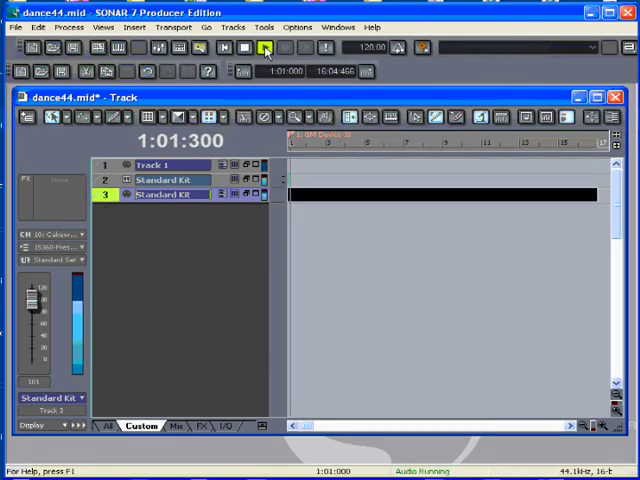
left_click(265, 48)
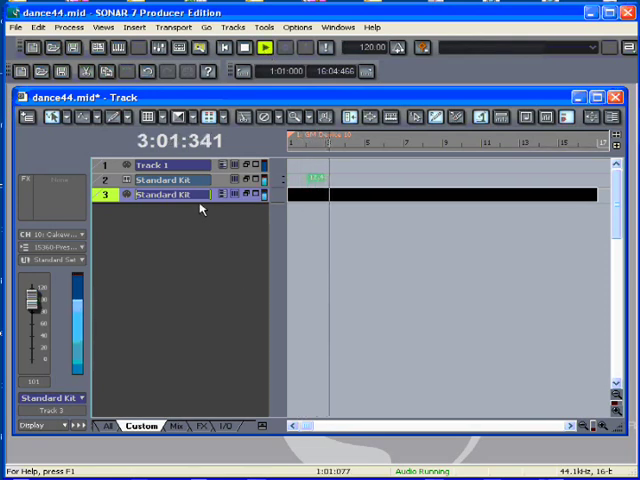
left_click(245, 47)
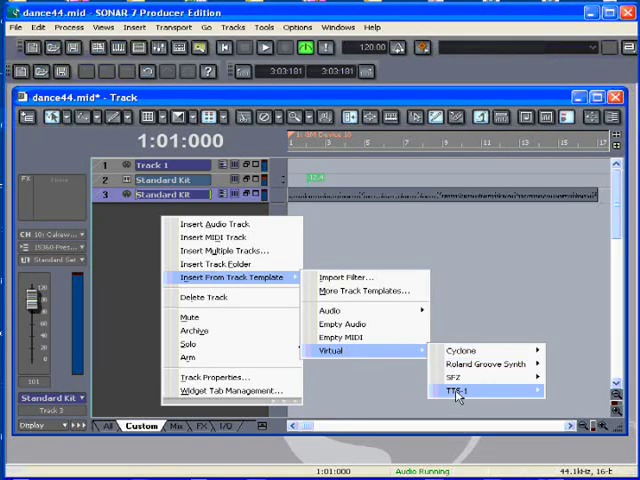
mouse_move(461, 390)
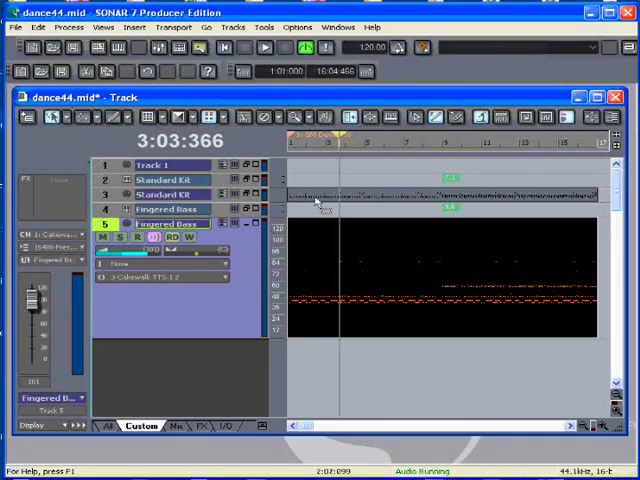
mouse_move(312, 240)
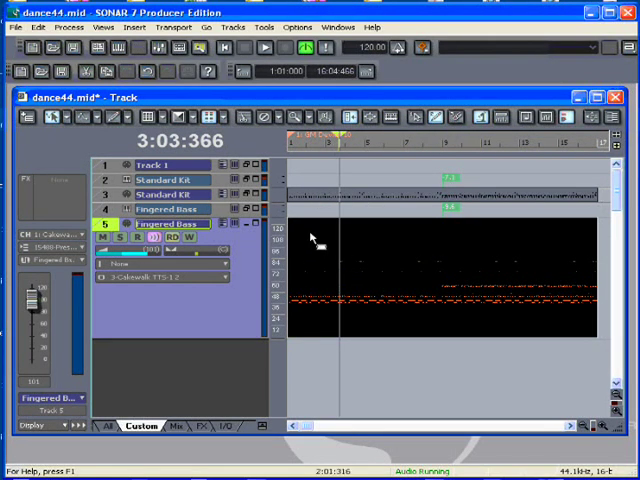
- Scroll the Piano Roll to the Fingered Bass notes and play from the beginning
right_click(320, 240)
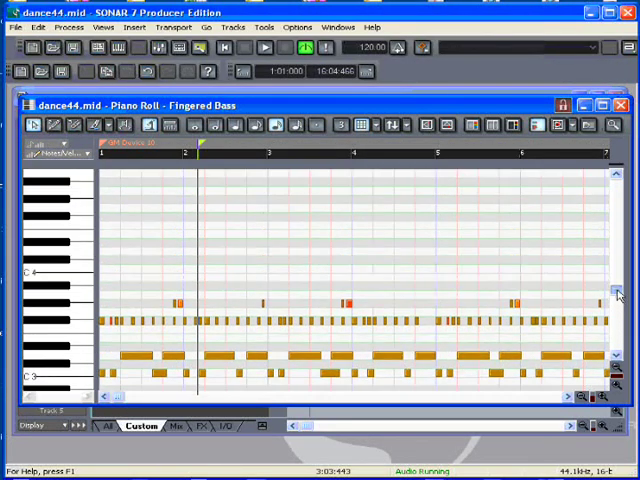
scroll("down", 3)
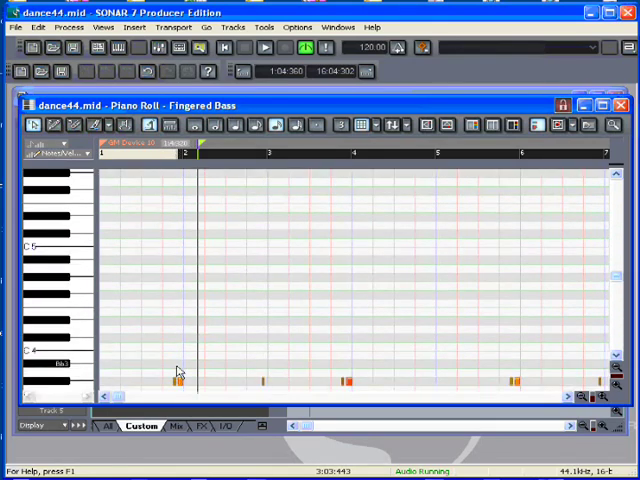
scroll("down", 3)
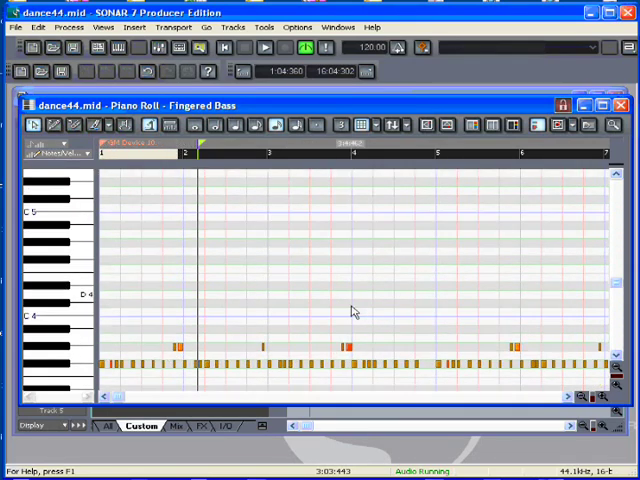
scroll("down", 3)
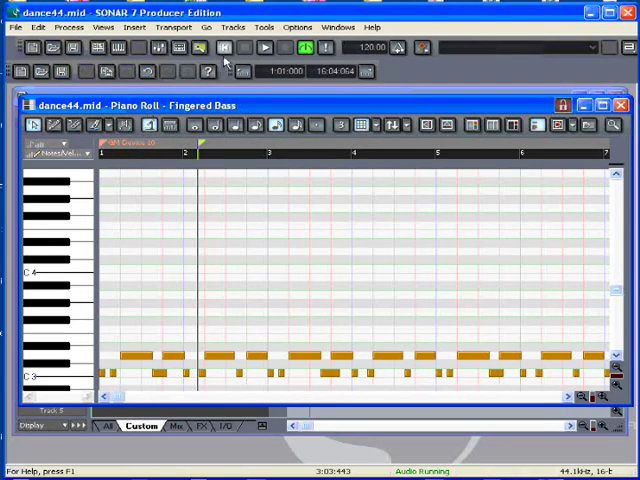
left_click(264, 48)
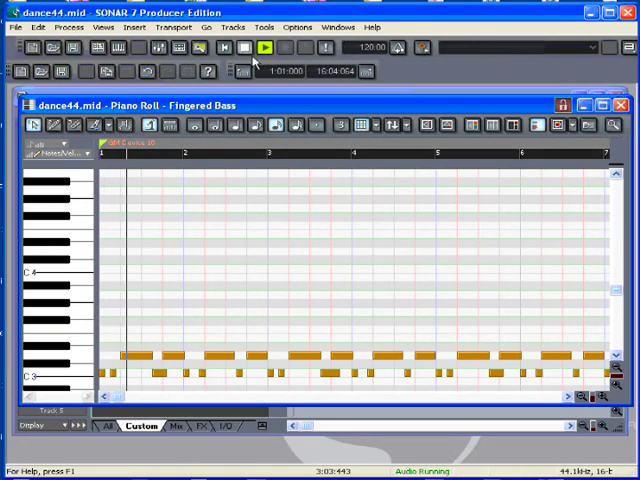
left_click(248, 48)
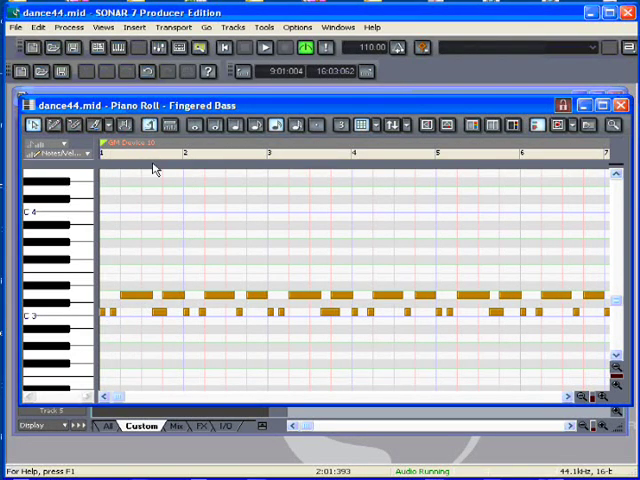
- Reset the Now time to measure 1 and drag measure 2's bass notes lower
left_click(34, 125)
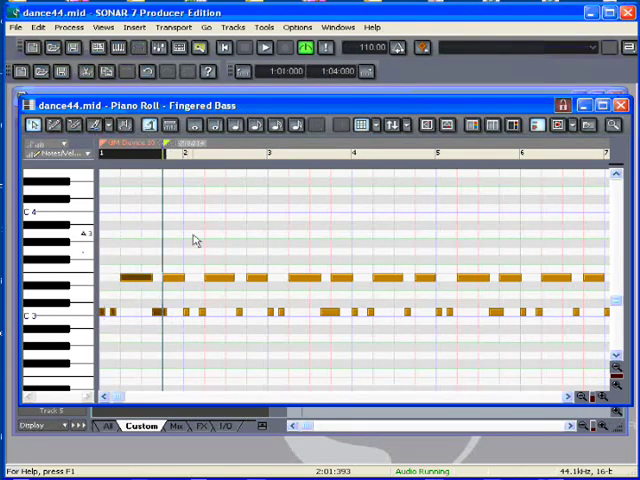
left_click_drag(188, 230, 230, 343)
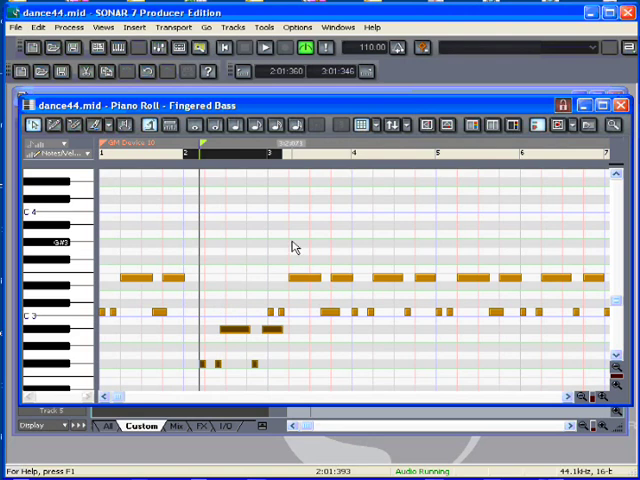
- Drag the measure 2 bass notes down to the second chord's root pitch
left_click_drag(275, 225, 310, 365)
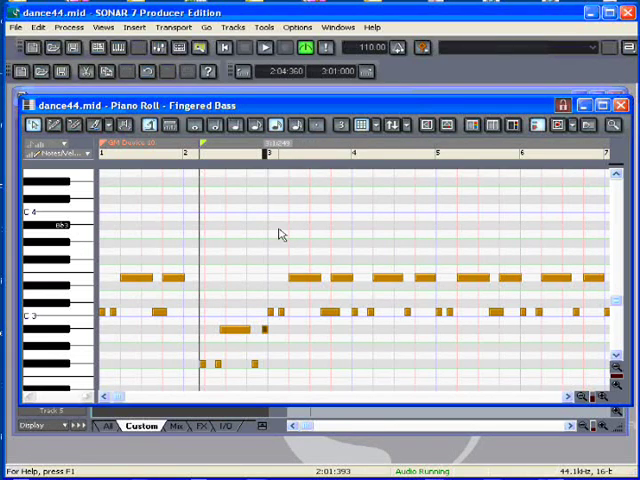
left_click_drag(272, 225, 350, 335)
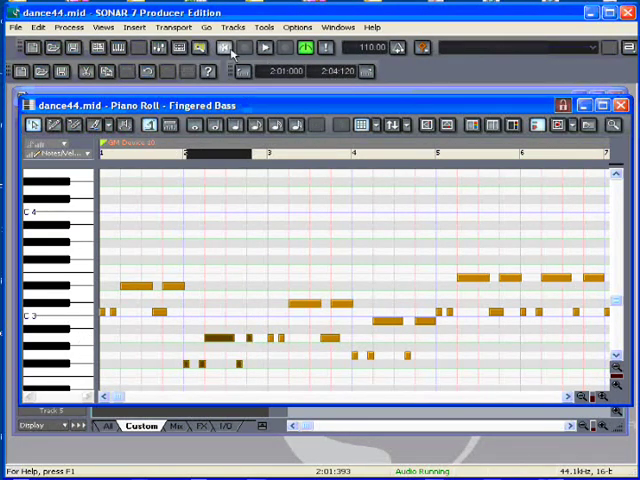
- Play back the song to hear the transposed bass measures
left_click(264, 47)
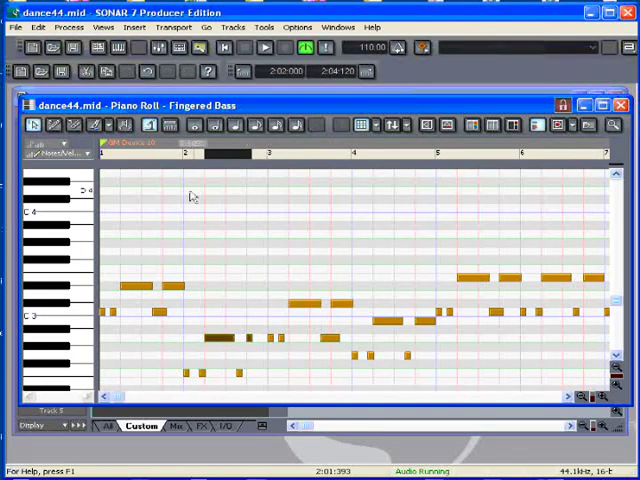
- Clear the note selection and select the measure 3 bass notes
left_click(263, 47)
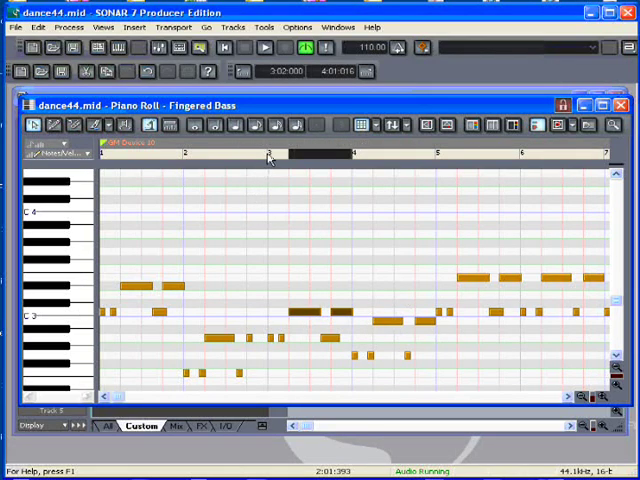
left_click(245, 47)
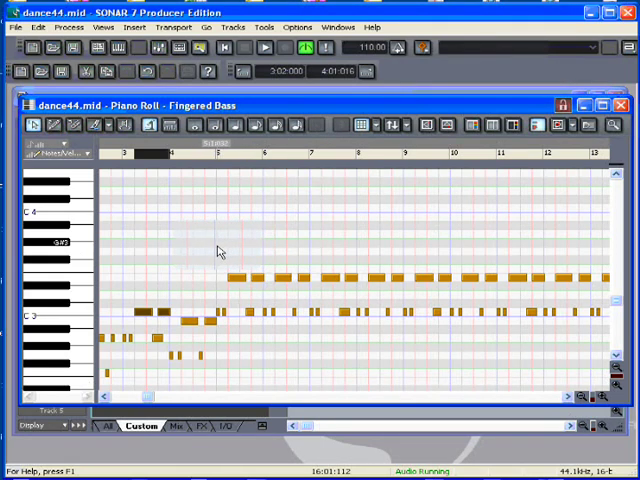
- Drag the bass notes from measure 5 onward so they start at measure 9
left_click_drag(214, 248, 447, 388)
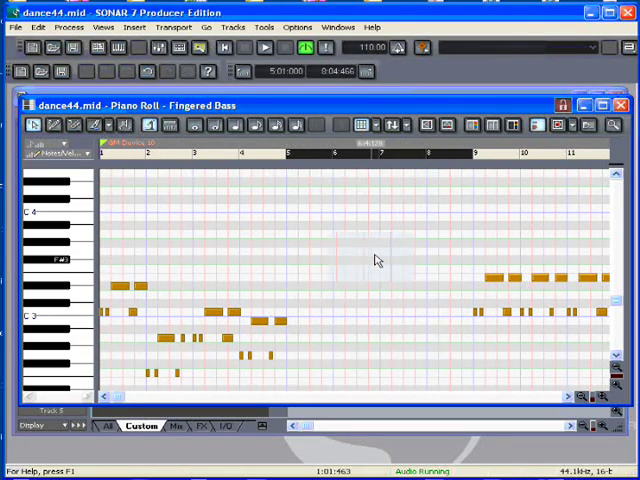
left_click(571, 397)
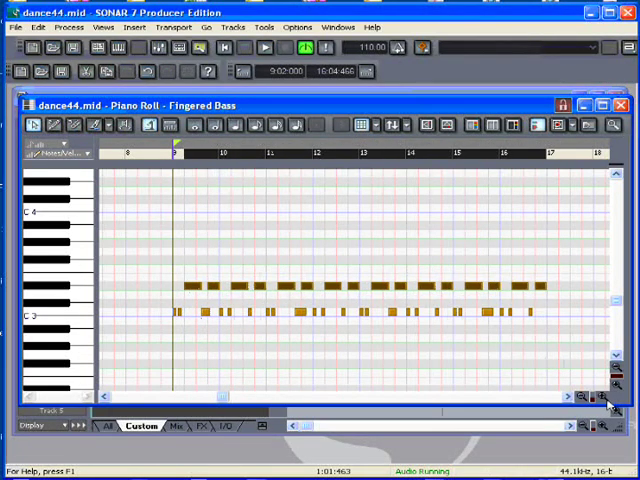
- Select measure 10's six bass notes and raise them four semitones to G3
left_click_drag(563, 210, 413, 383)
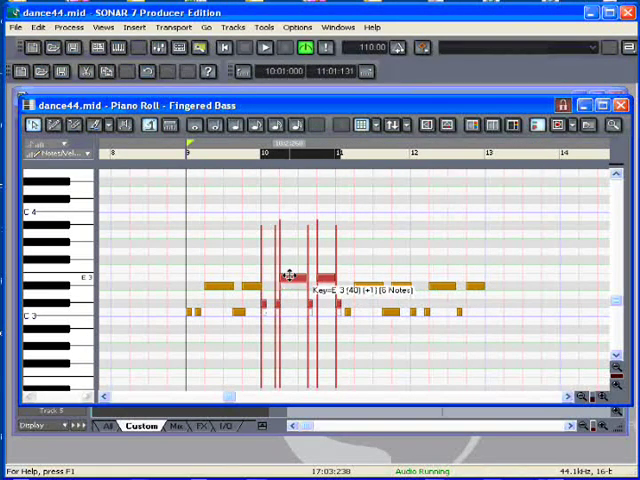
left_click_drag(288, 278, 288, 262)
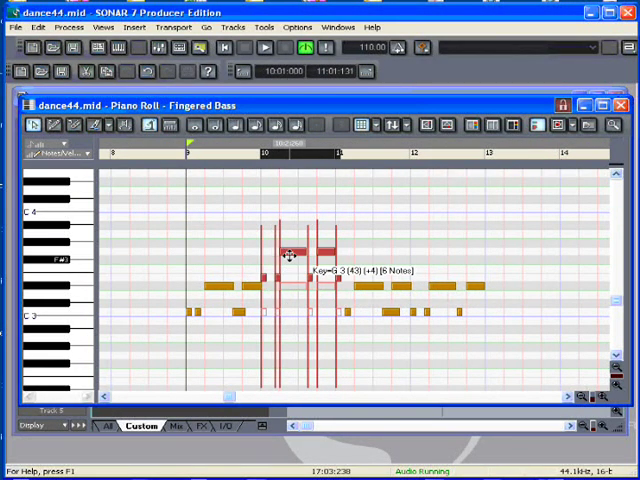